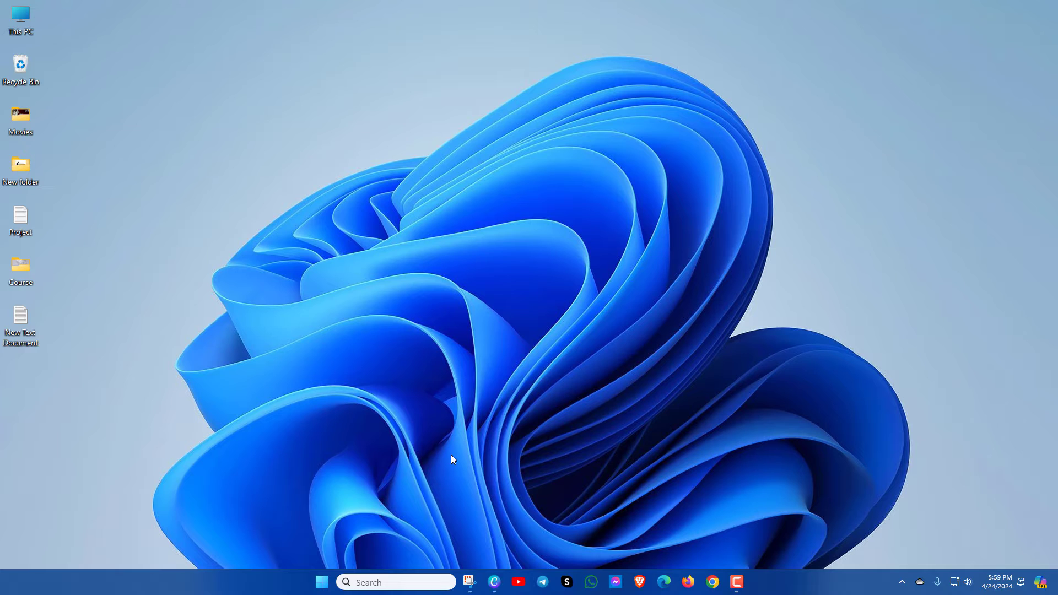
mouse_move(466, 552)
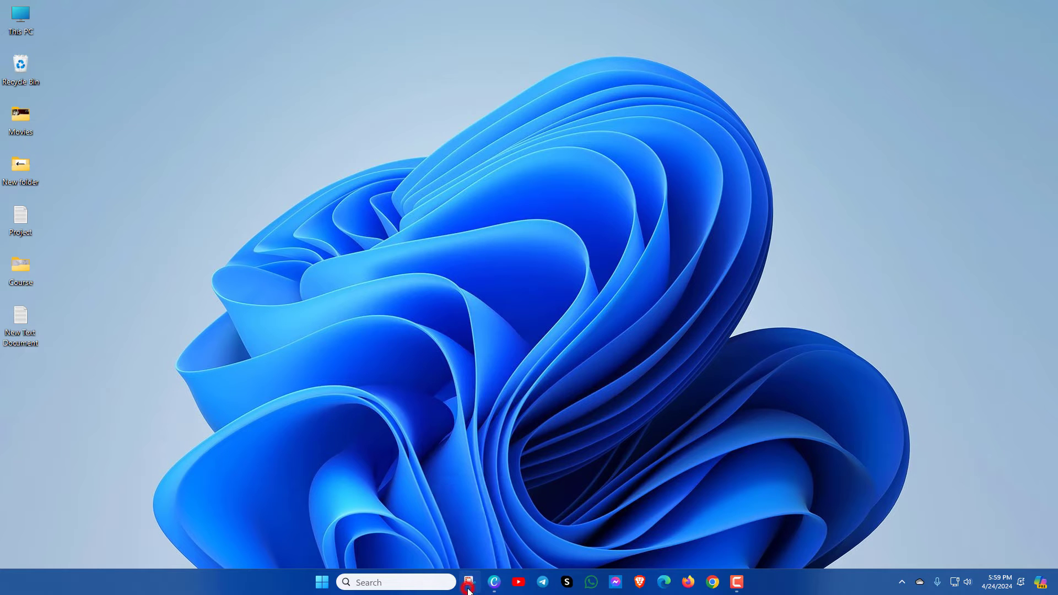
Step: Open Chrome, reload the Google page, and close the browser window
left_click(468, 581)
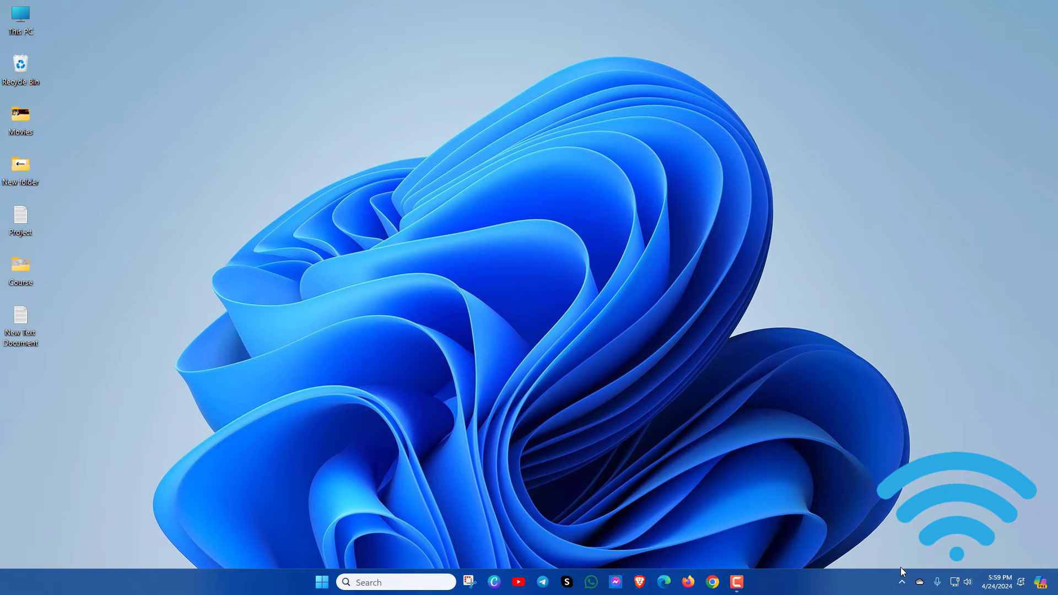
left_click(711, 582)
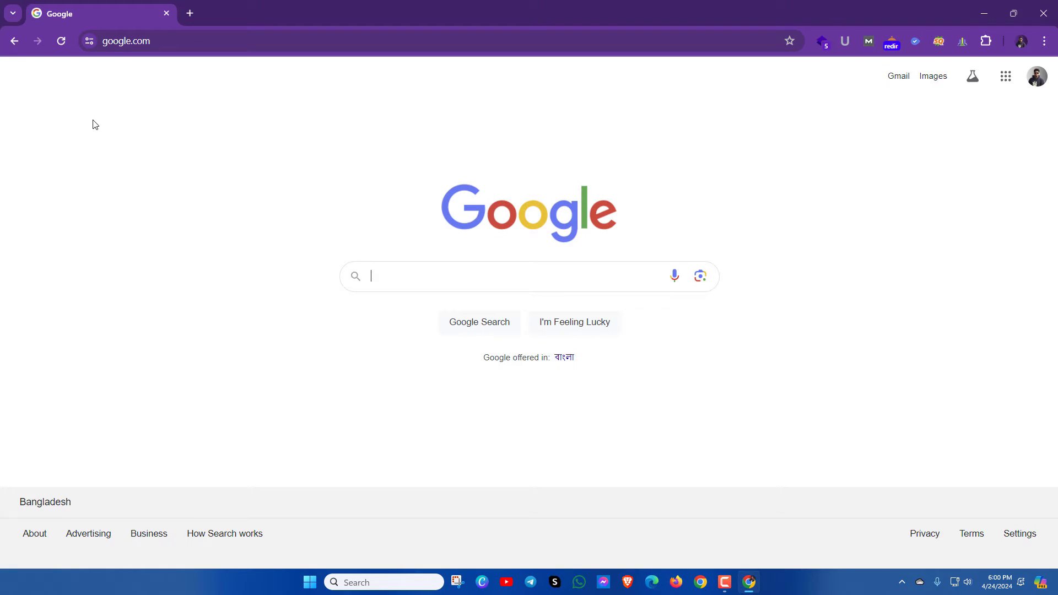
left_click(60, 42)
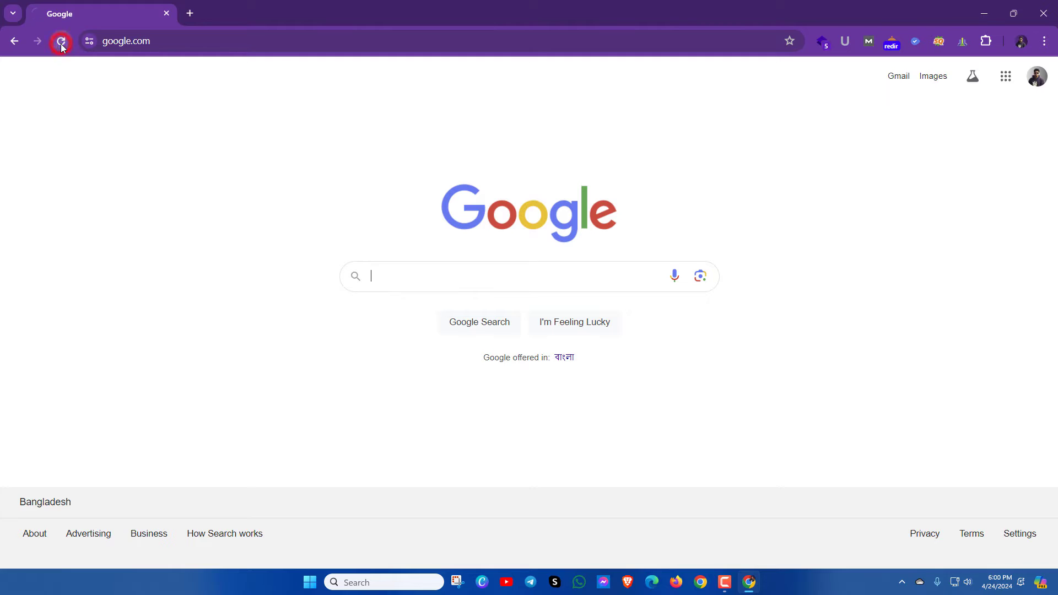
left_click(60, 41)
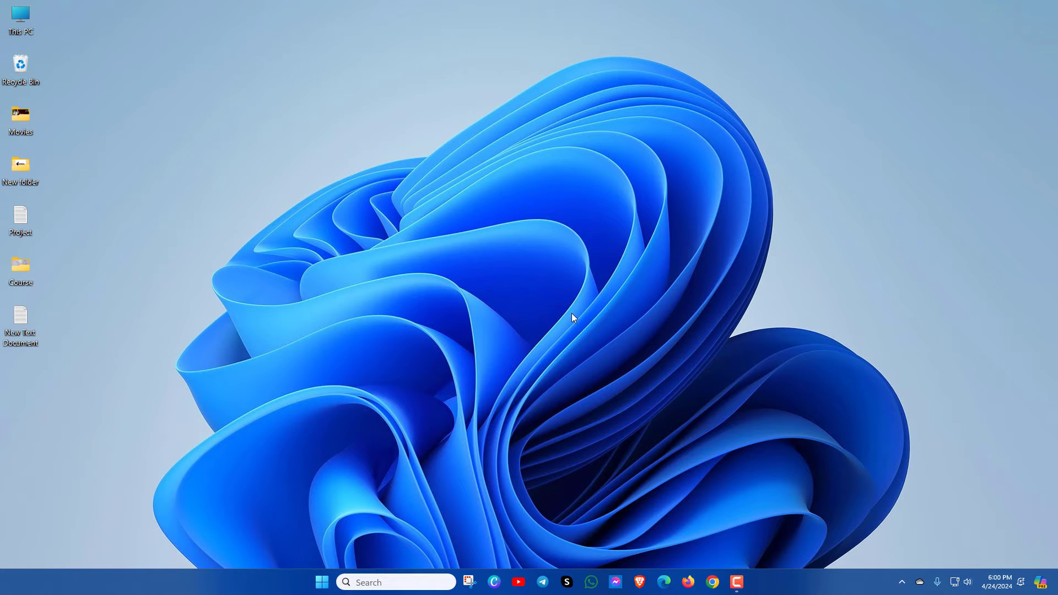
mouse_move(630, 335)
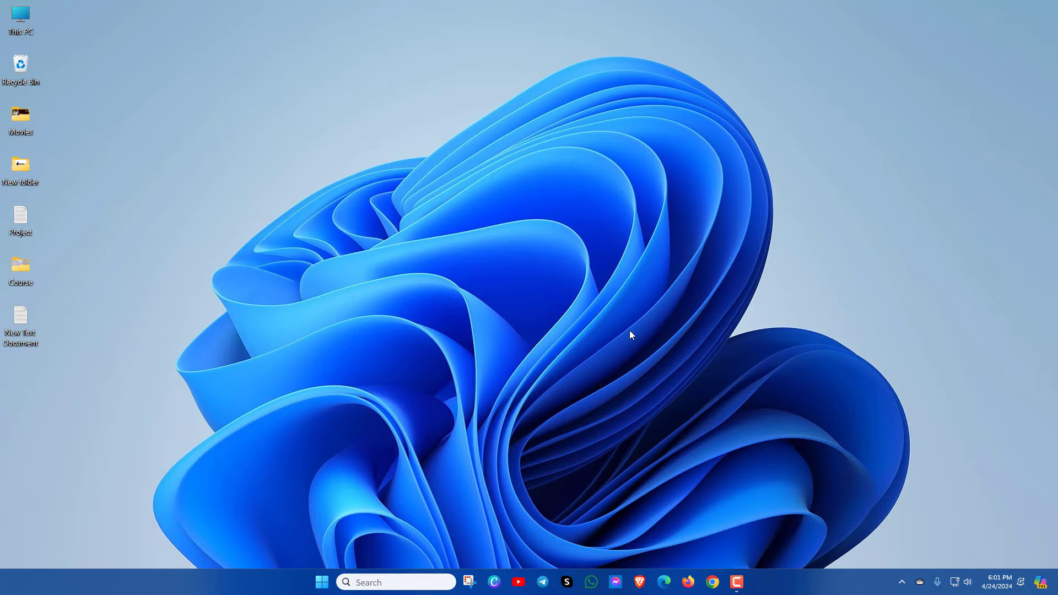
mouse_move(673, 419)
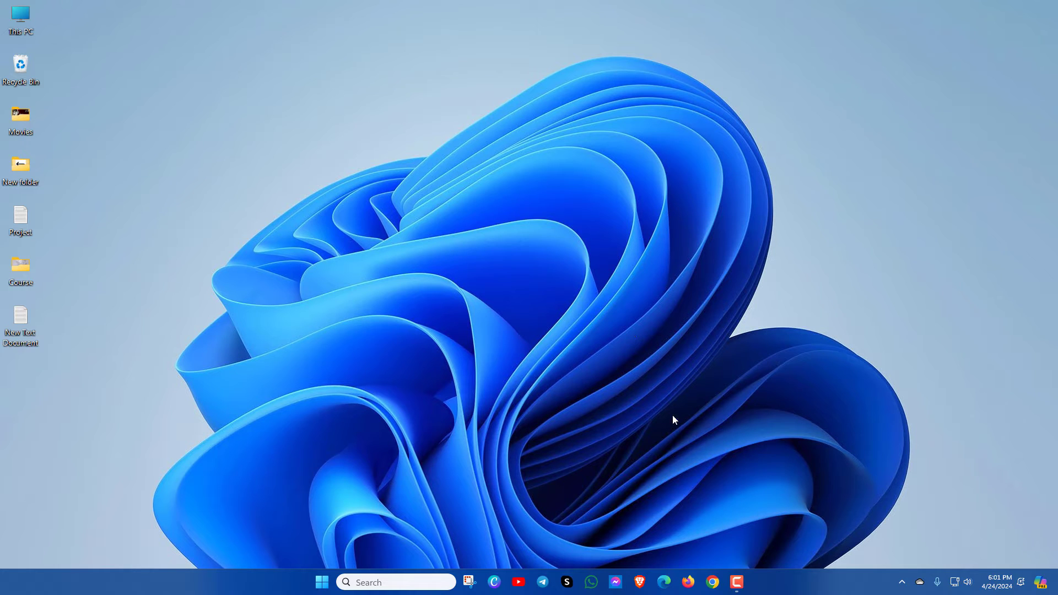
mouse_move(719, 568)
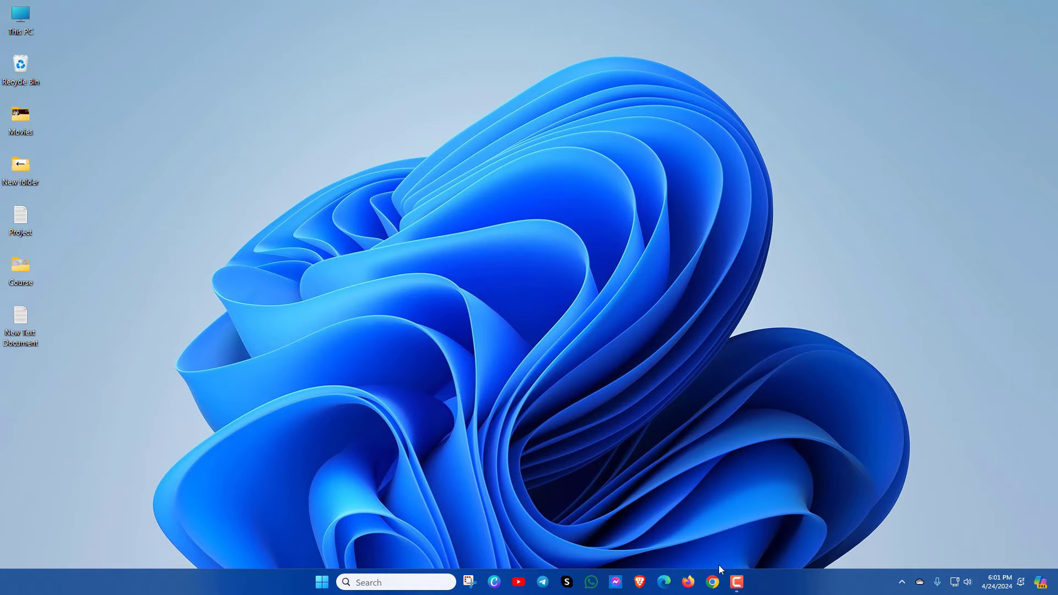
Step: Reopen Chrome and go to Settings' Privacy and security page
left_click(699, 582)
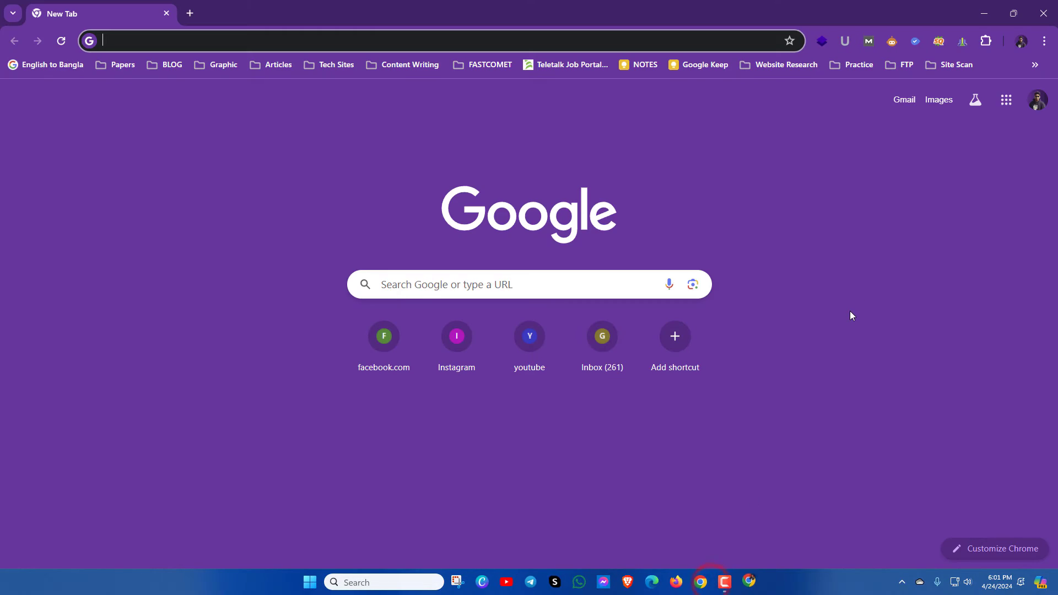
mouse_move(1043, 41)
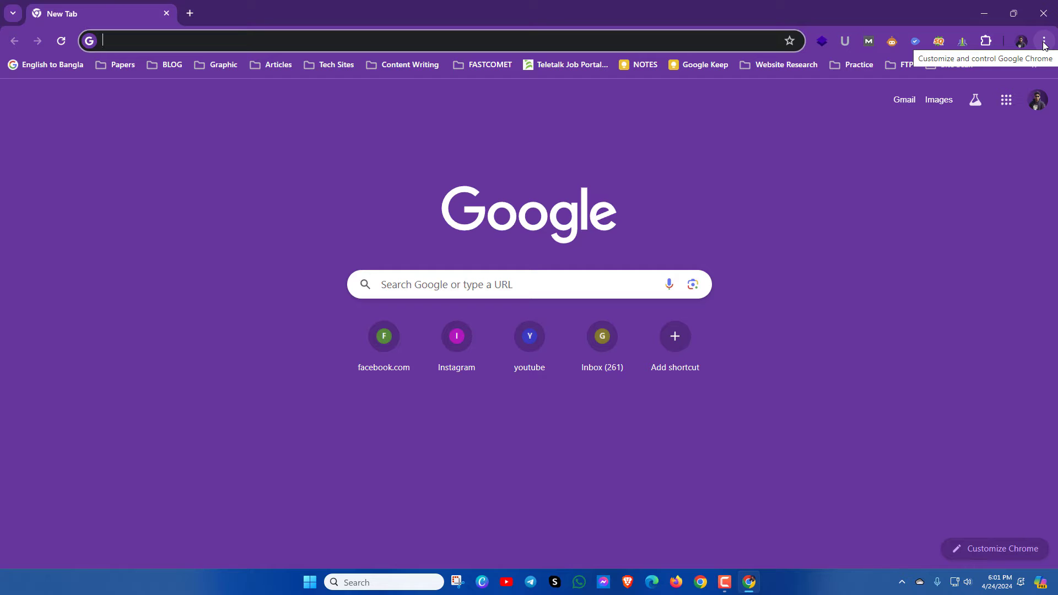
left_click(1045, 41)
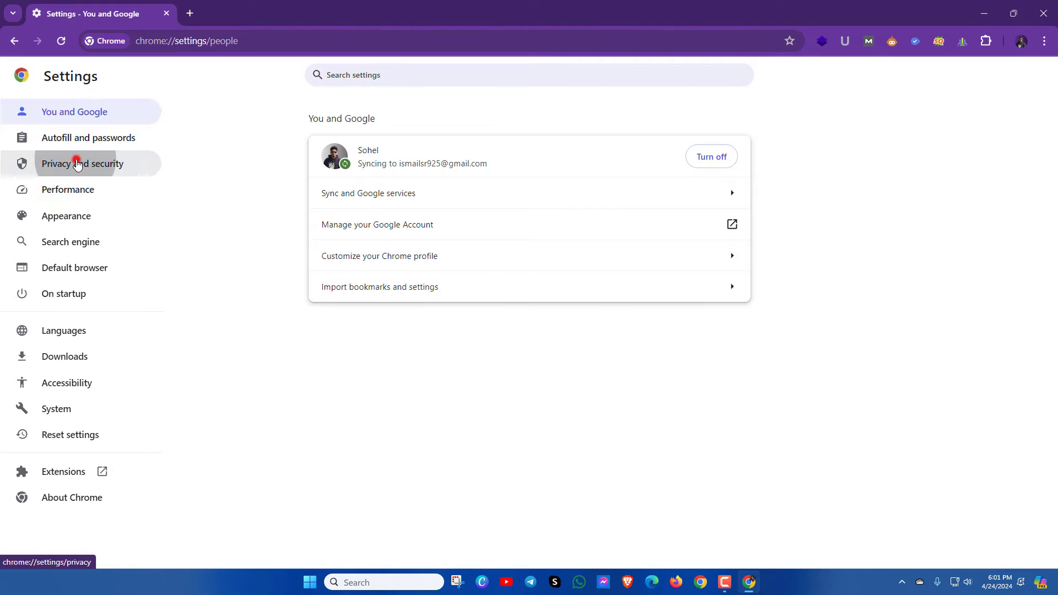
left_click(82, 163)
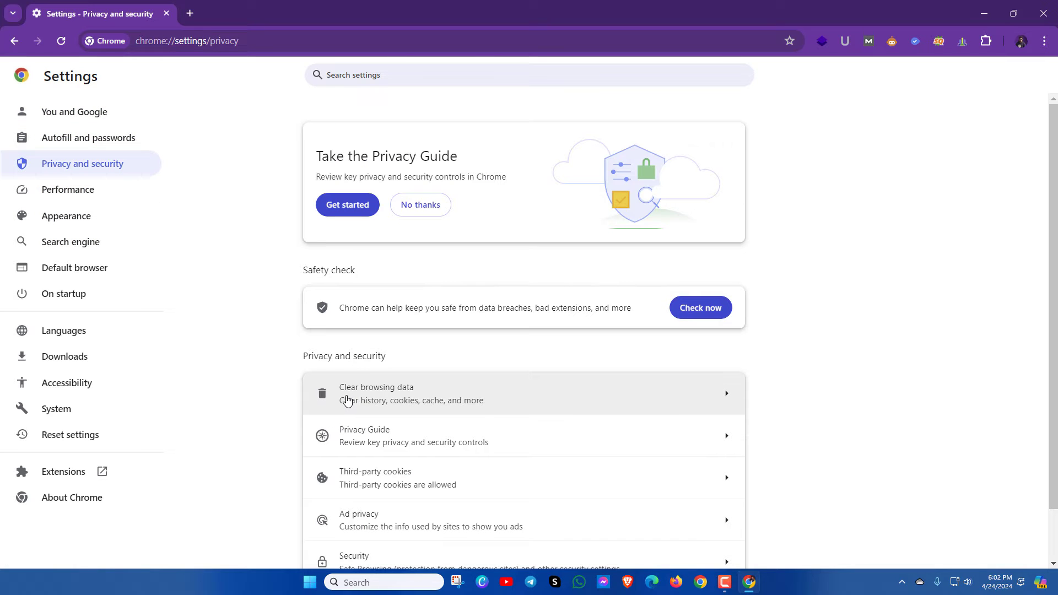
mouse_move(423, 400)
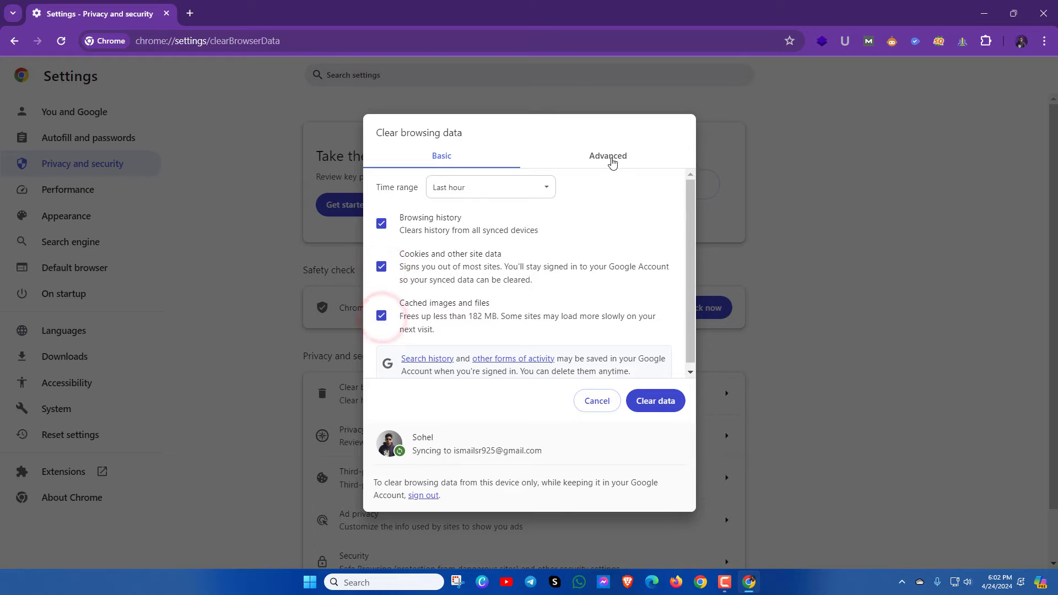
Step: Under Advanced, set the time range to All time for history, cookies and cache
left_click(607, 156)
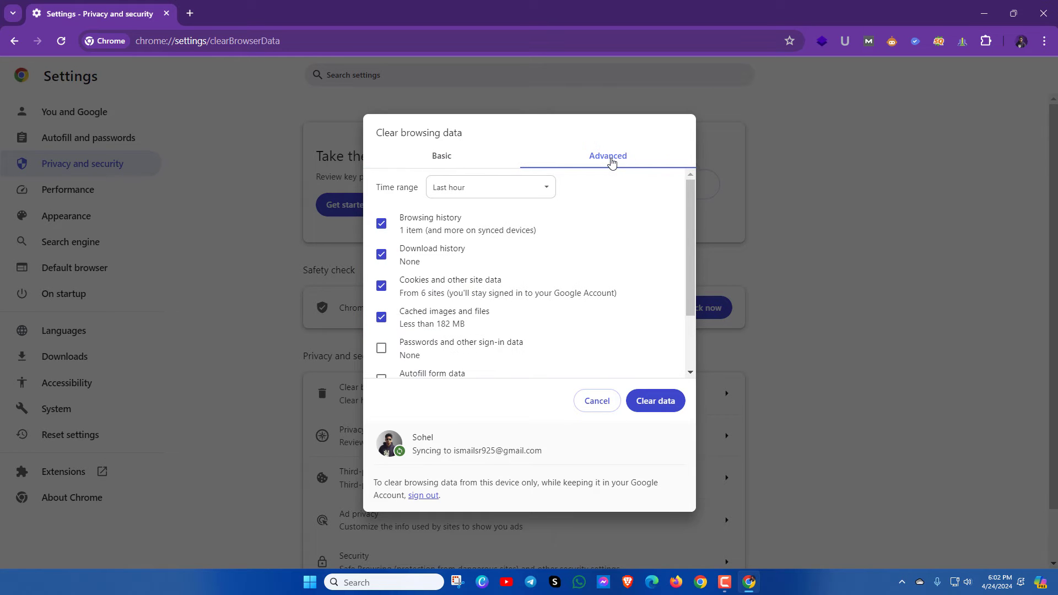
left_click(490, 187)
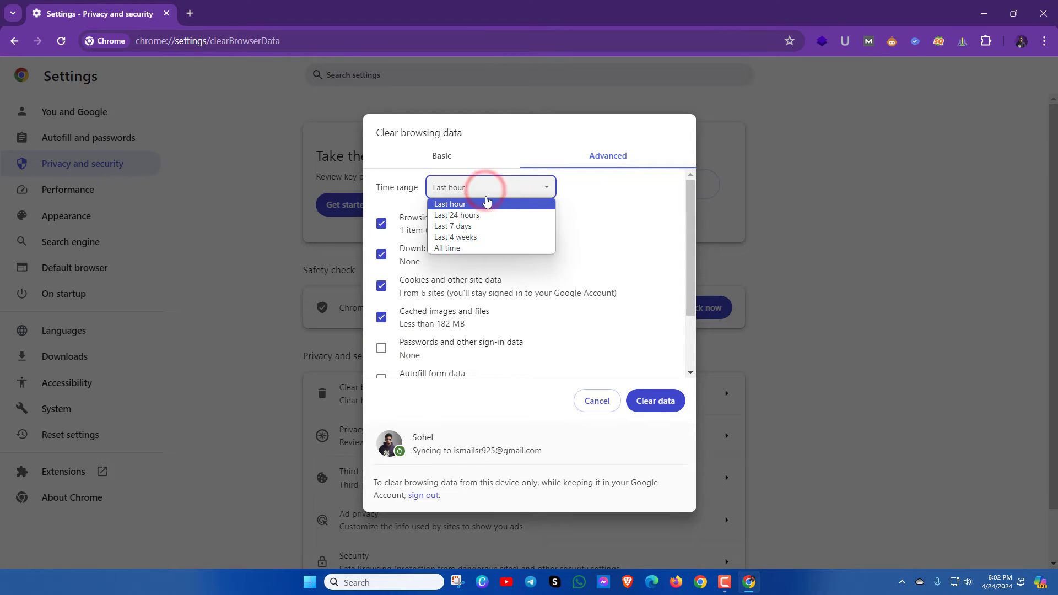
left_click(447, 248)
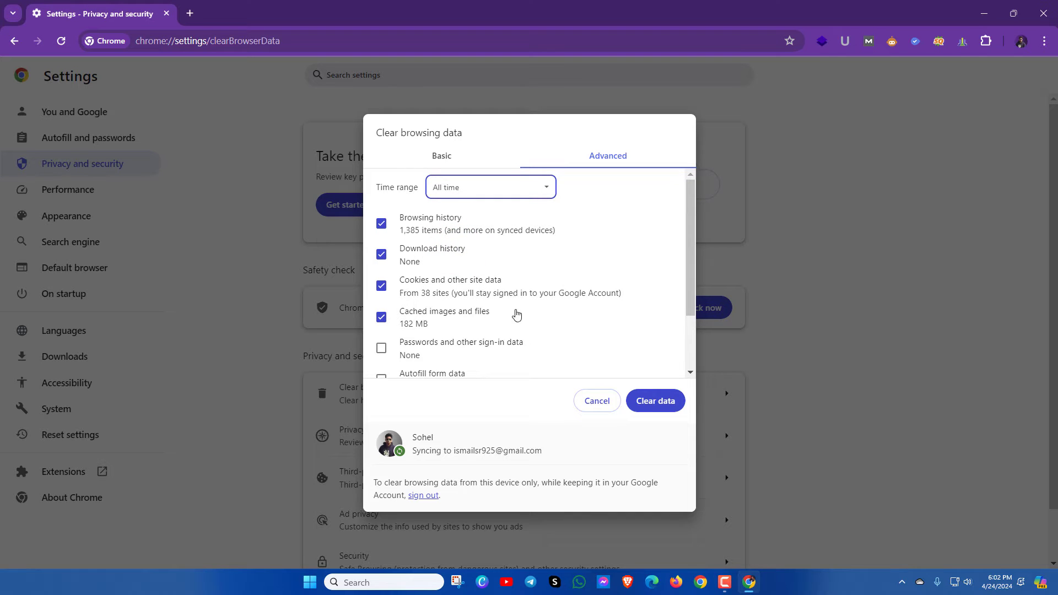
scroll("down", 3)
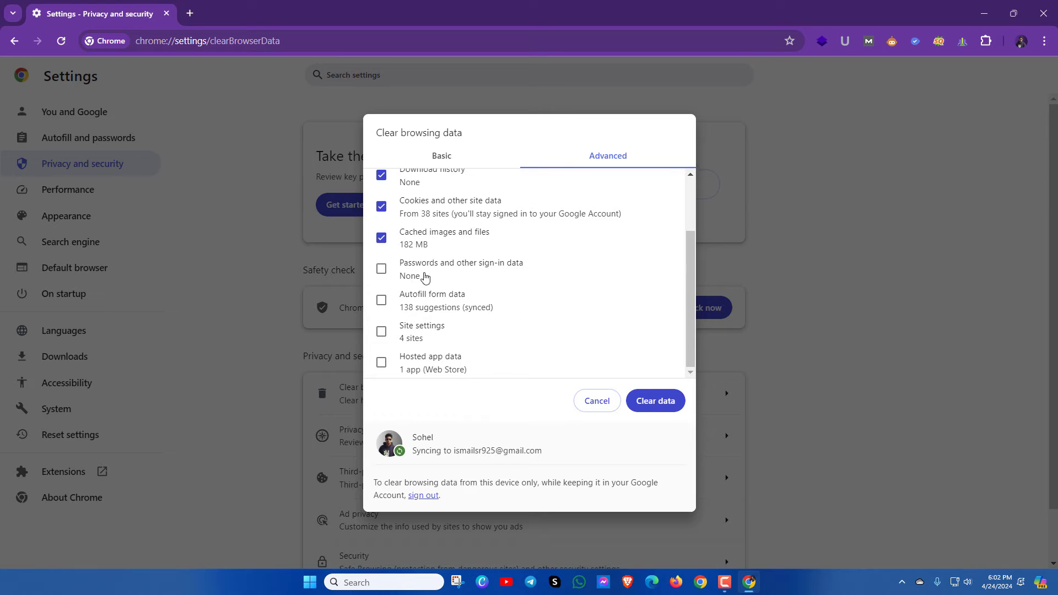
mouse_move(468, 346)
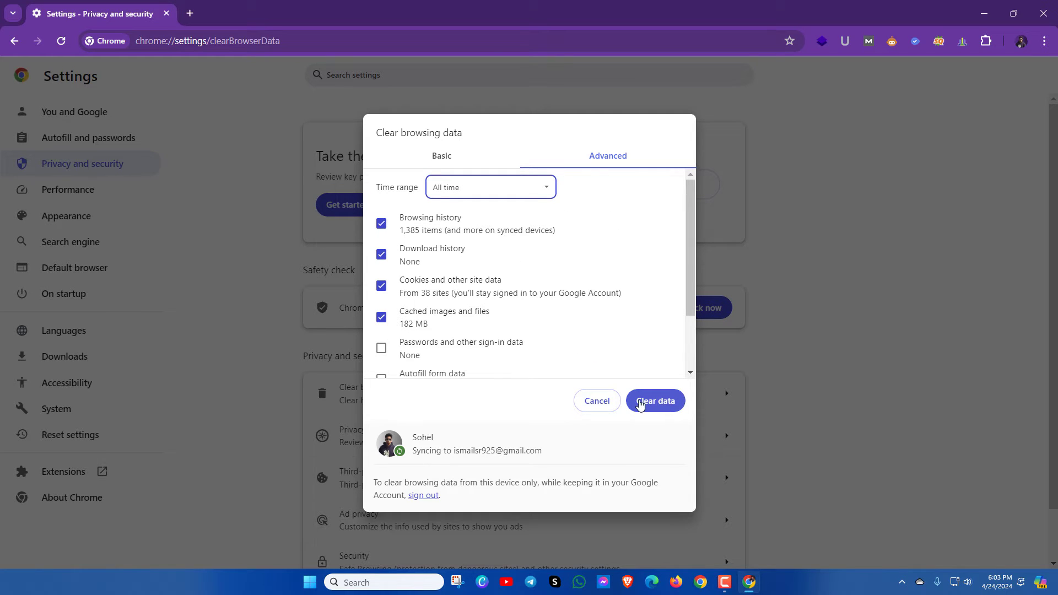
mouse_move(613, 403)
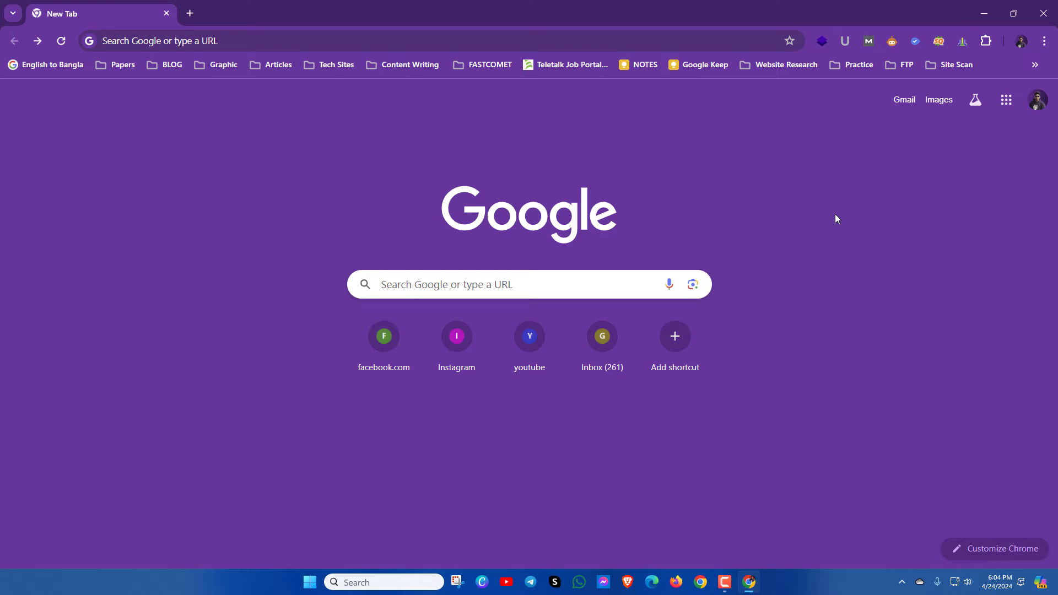
Step: Switch off the Free VPN ZenMate extension on the extensions page
left_click(1042, 40)
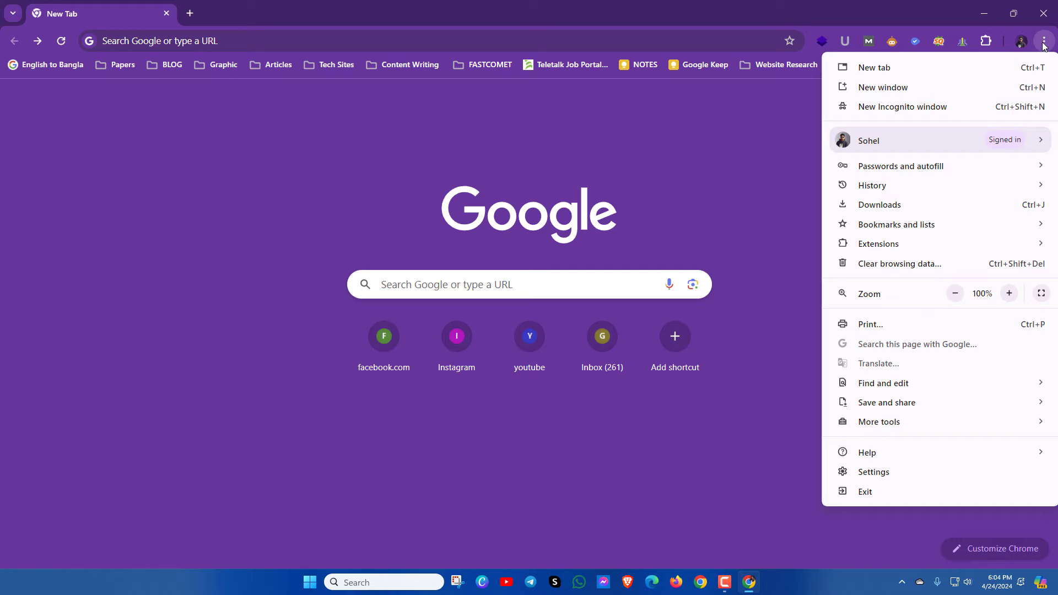
mouse_move(899, 264)
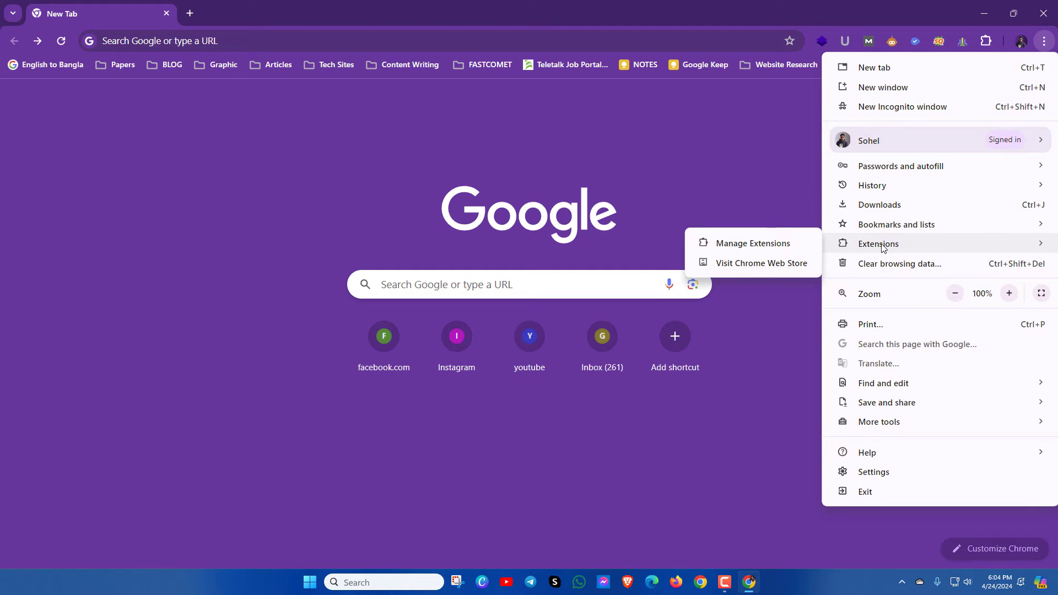
mouse_move(721, 251)
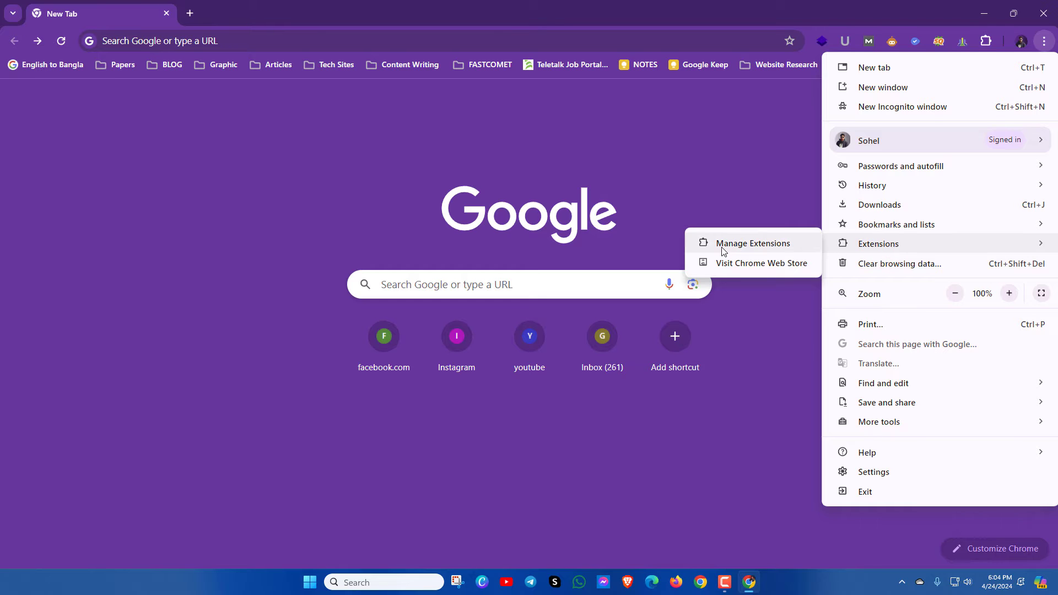
mouse_move(800, 251)
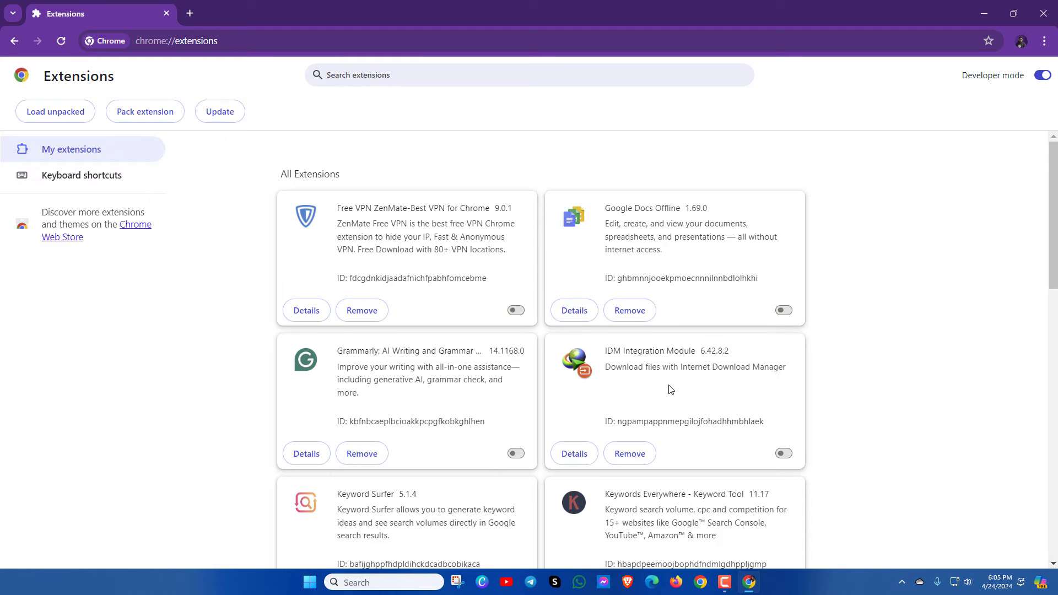
mouse_move(675, 388)
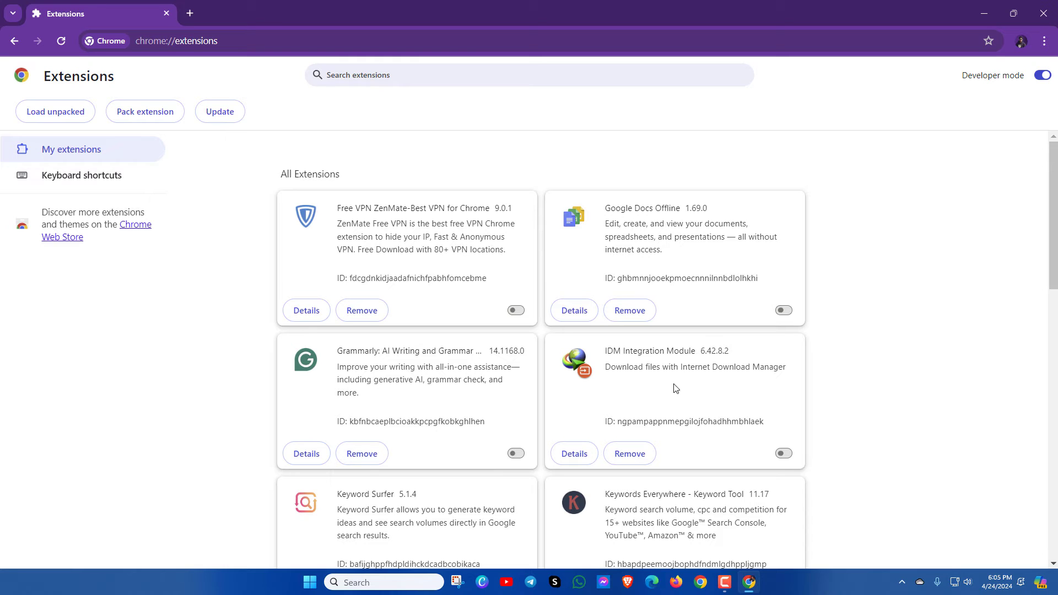
mouse_move(782, 310)
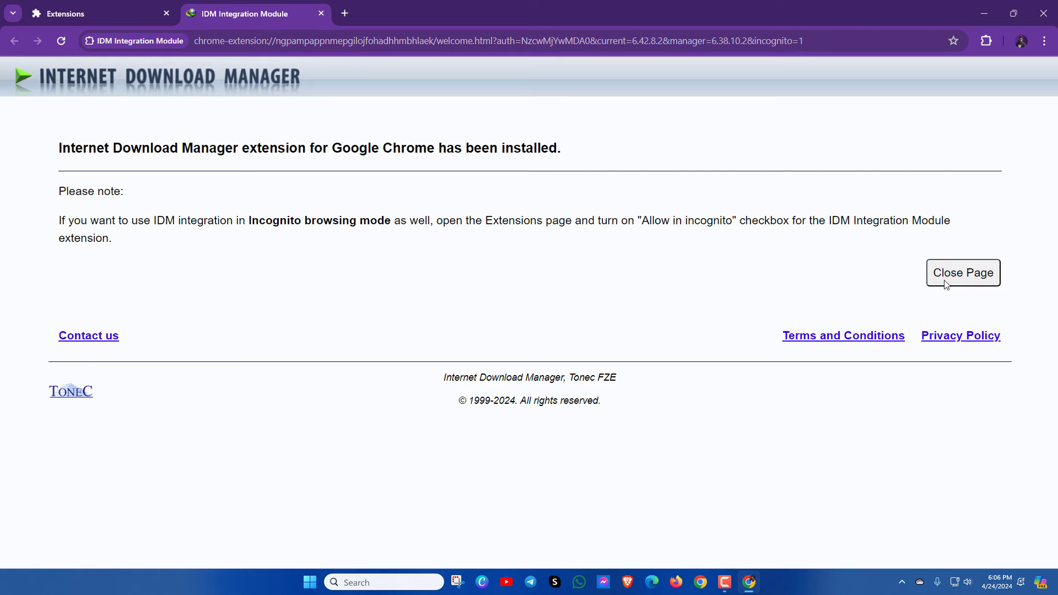
left_click(963, 273)
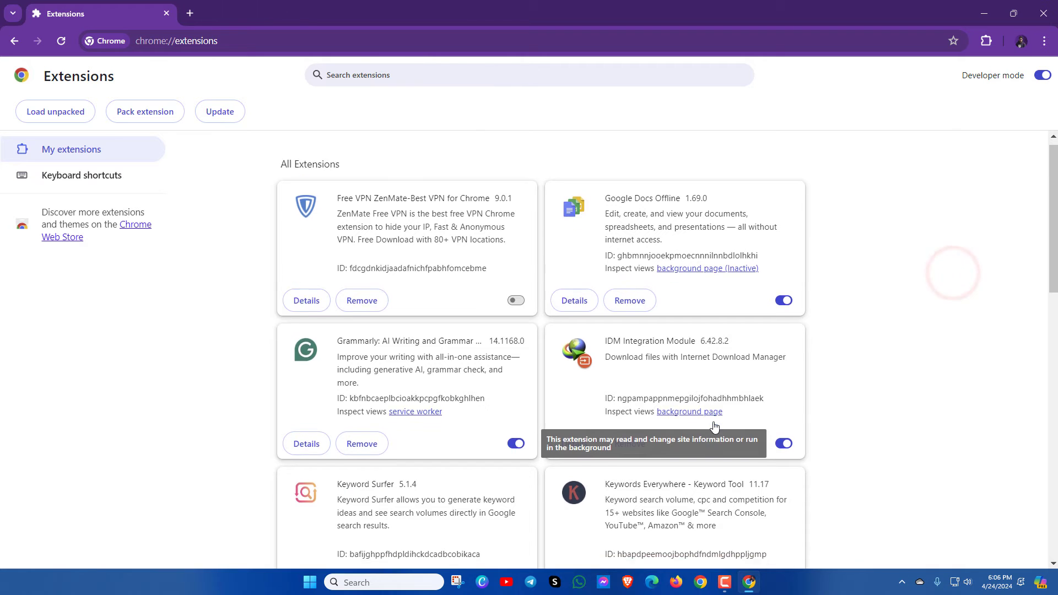
scroll("down", 3)
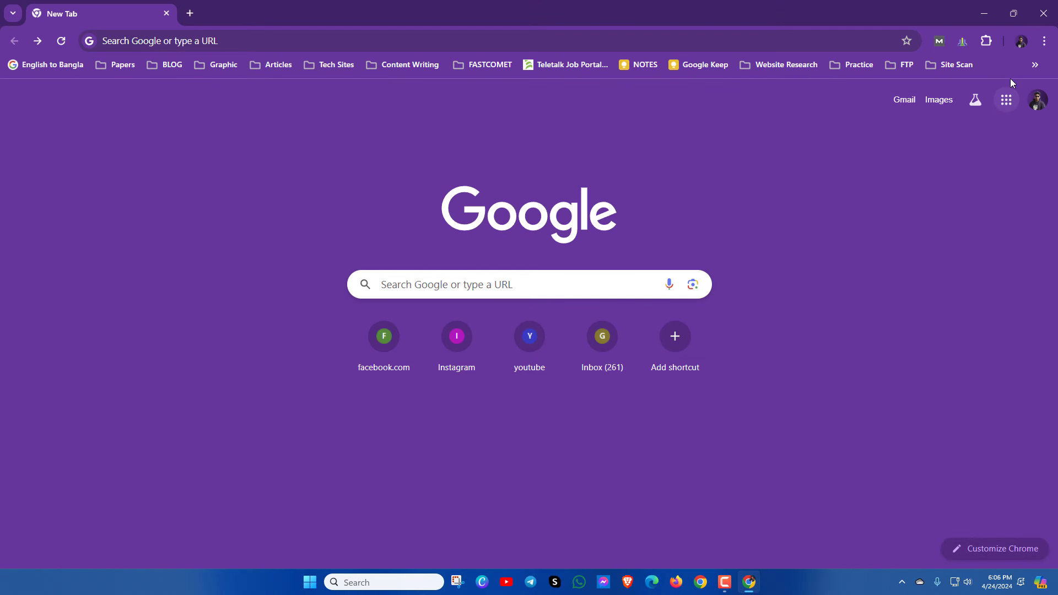
Step: Relaunch Chrome from About Chrome to finish updating to 124.0.6367.79, then close it
left_click(1045, 40)
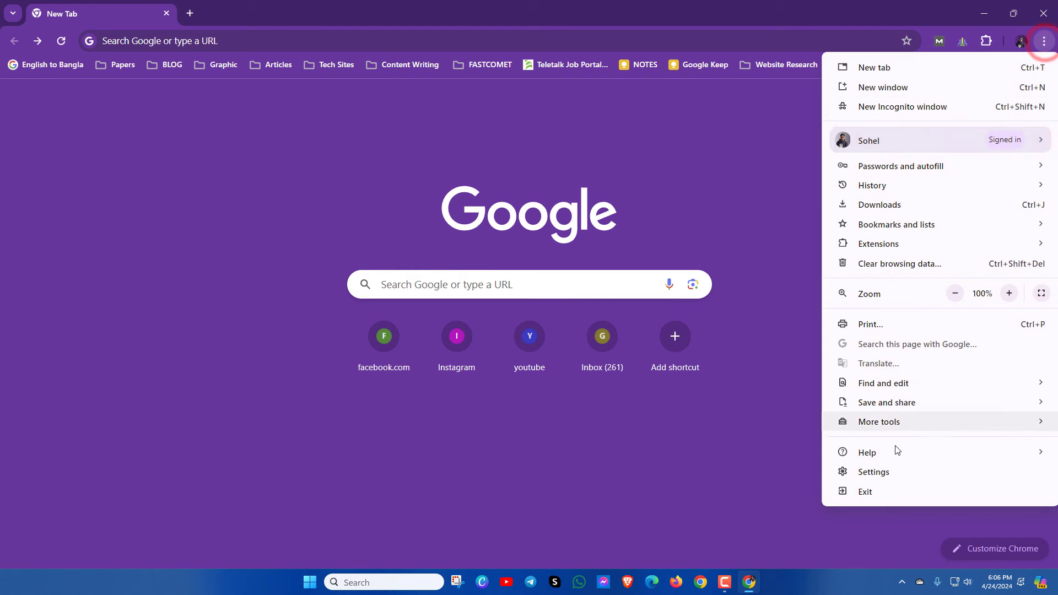
mouse_move(874, 475)
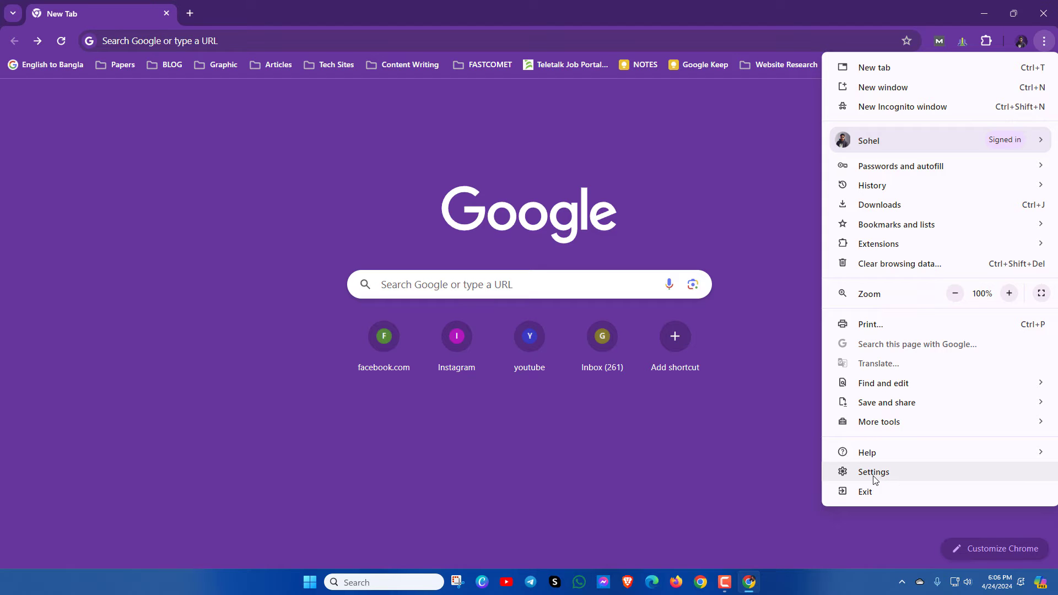
left_click(872, 471)
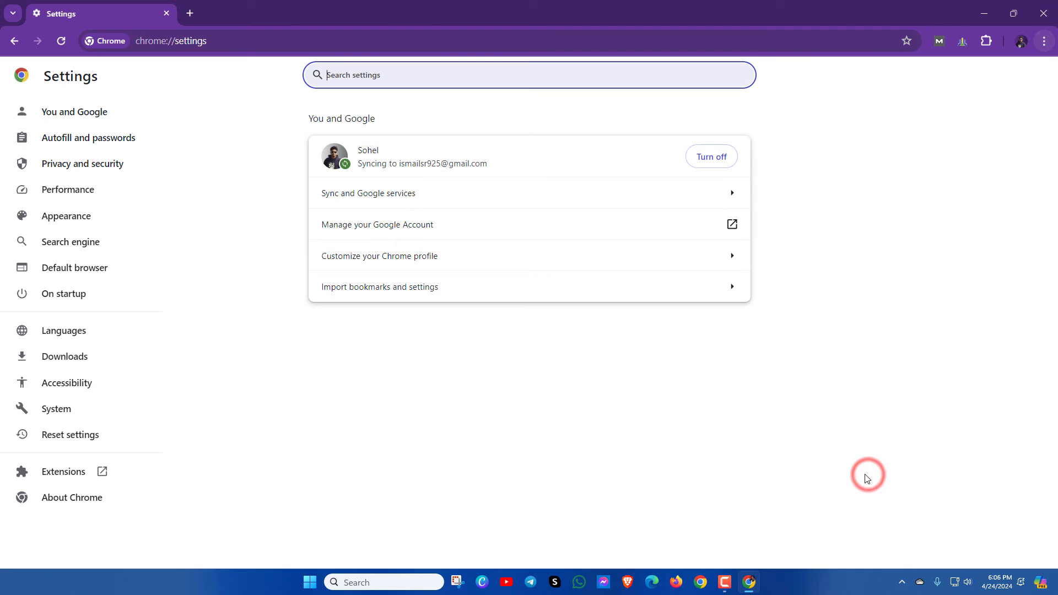
mouse_move(72, 497)
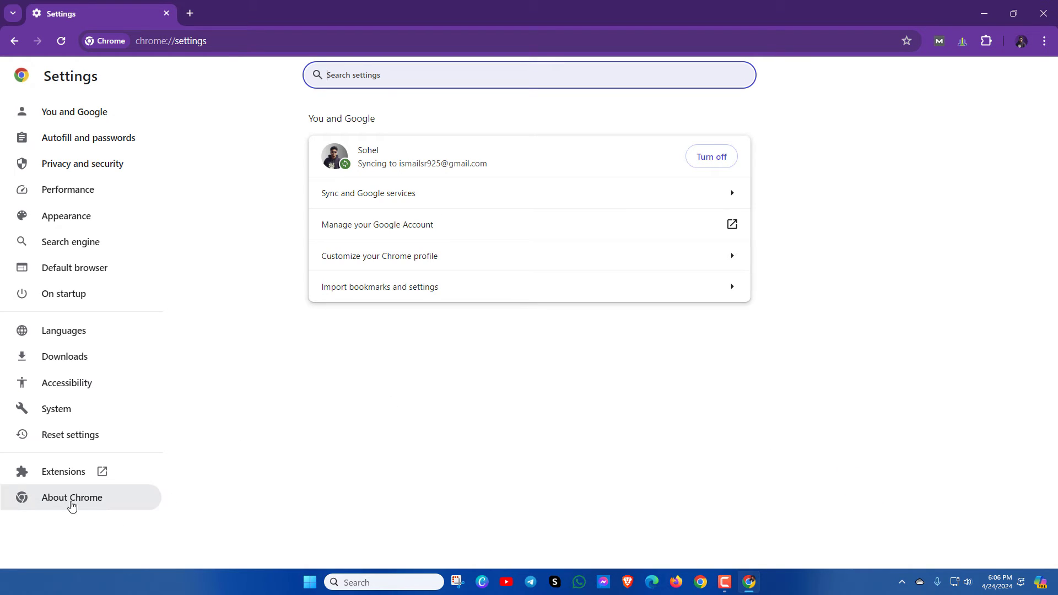
left_click(72, 497)
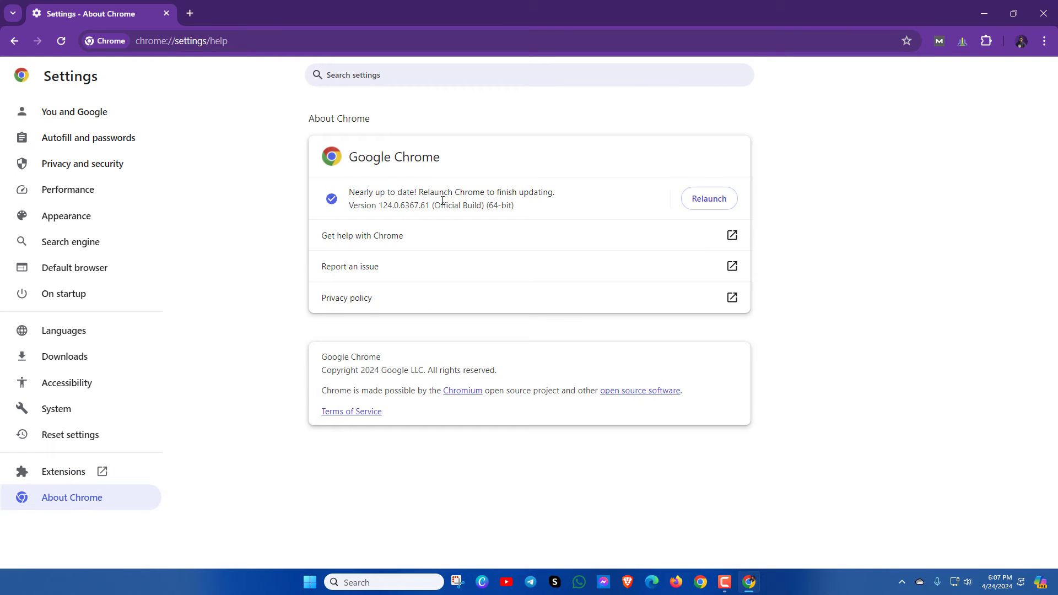
mouse_move(536, 212)
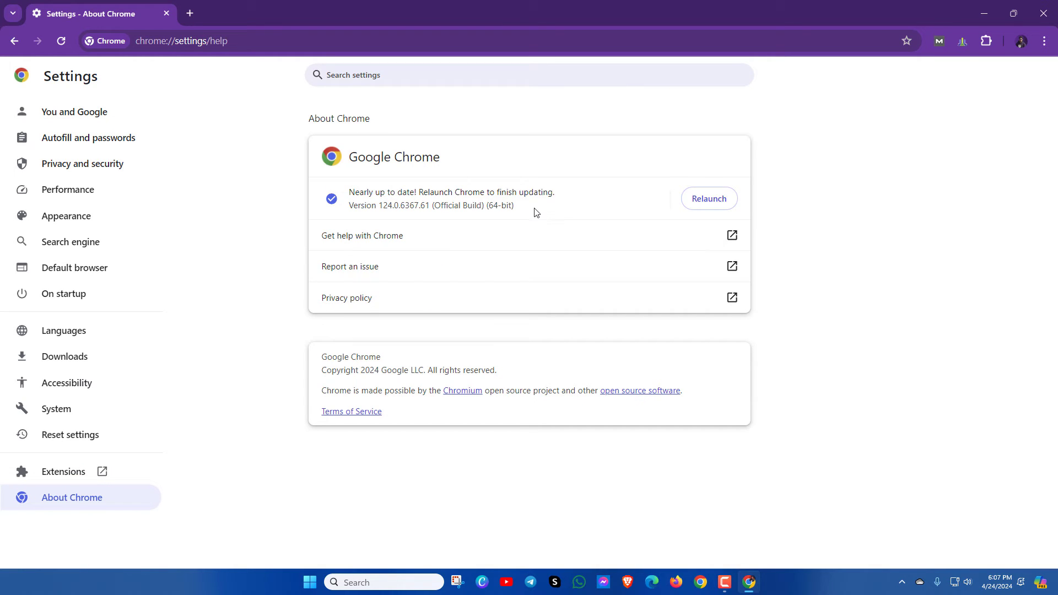
left_click(707, 199)
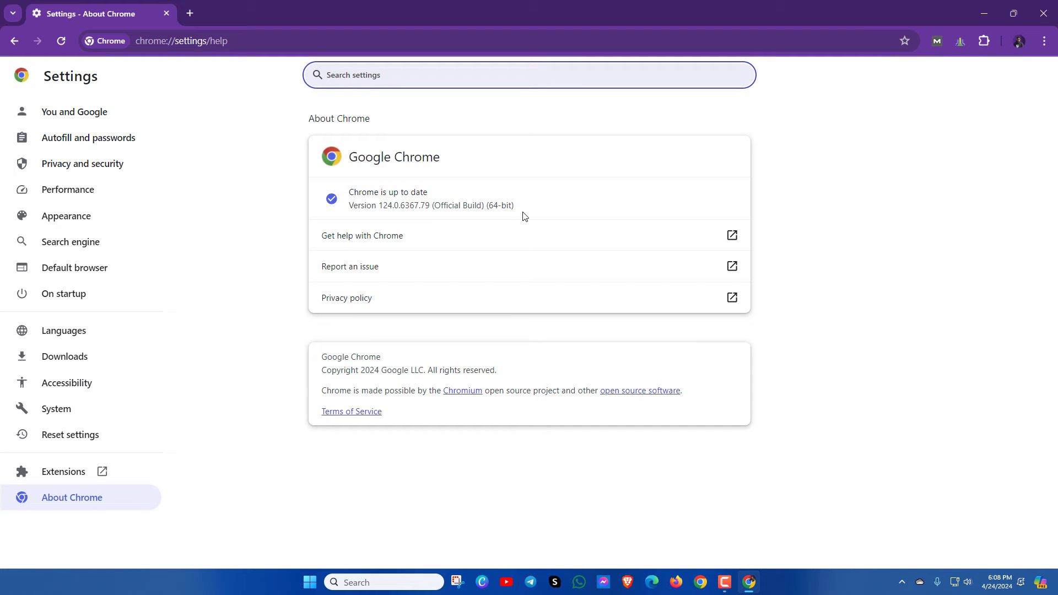
left_click(1040, 13)
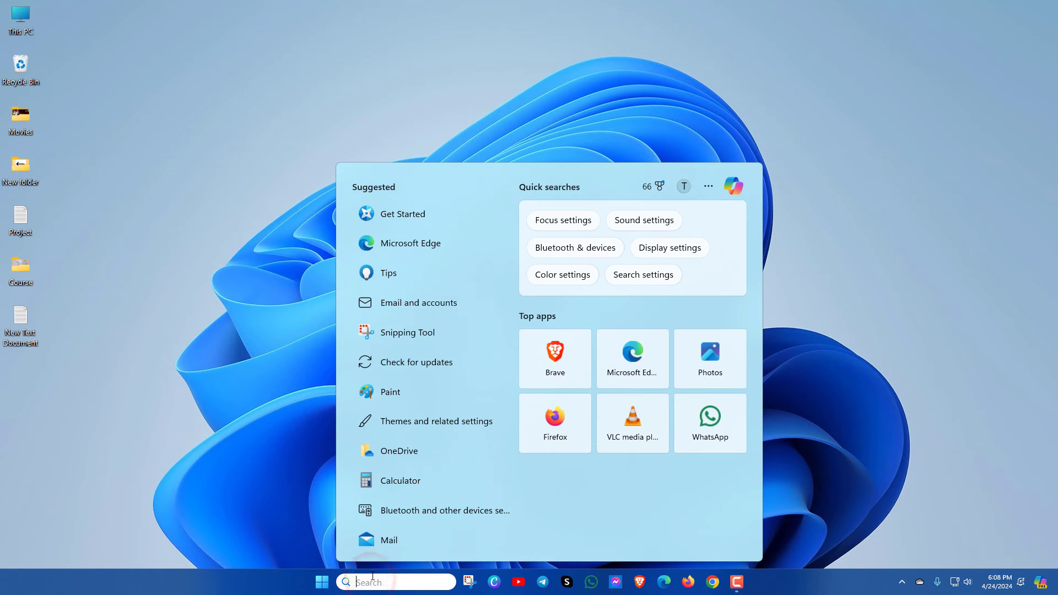
Step: Search 'cmd' and run Command Prompt as administrator
type("cmd")
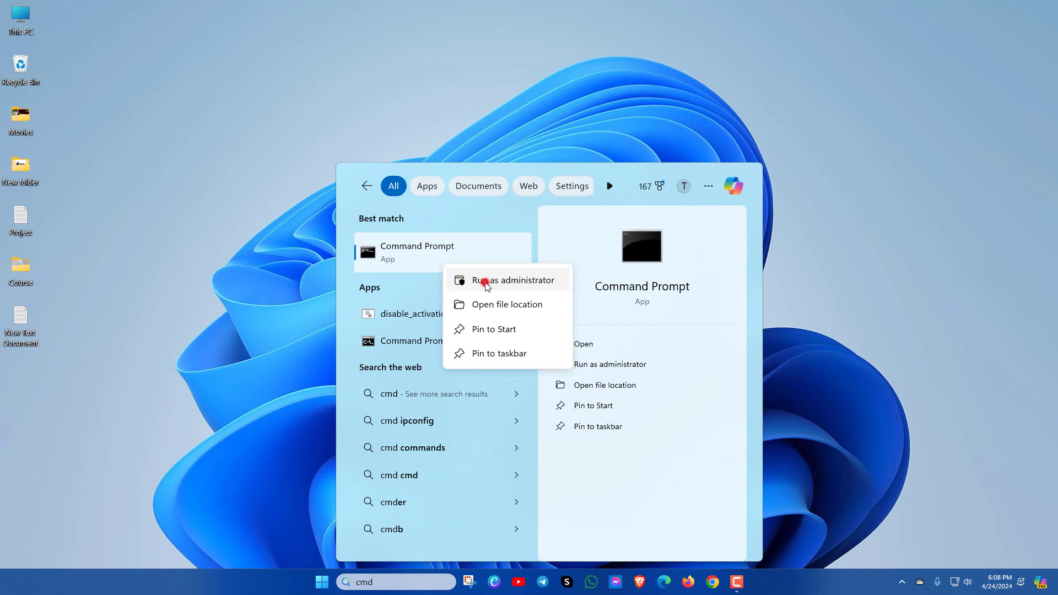
left_click(511, 280)
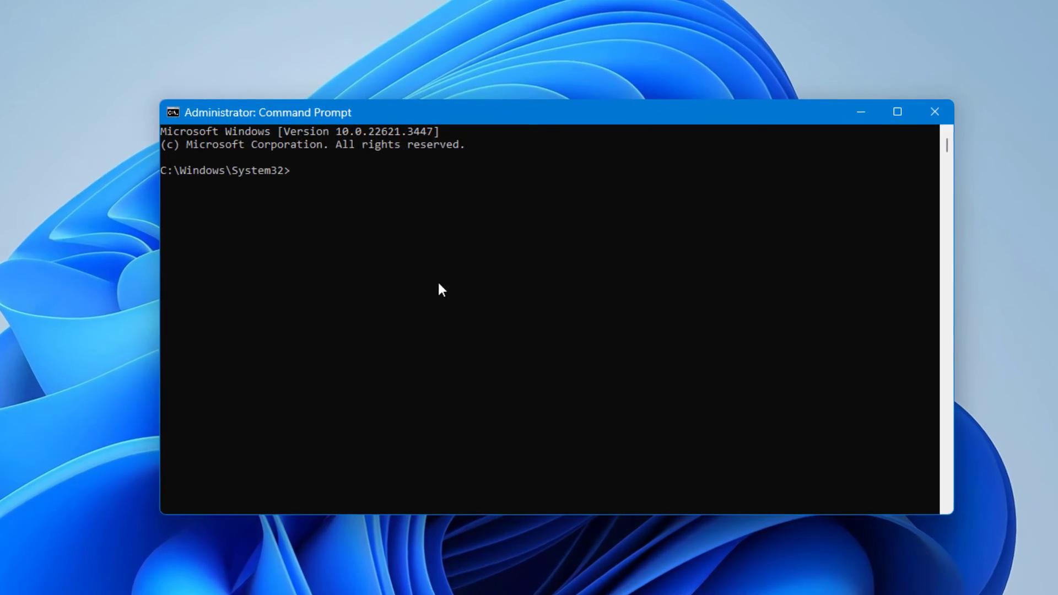
Step: Run 'sfc /scannow', then close Command Prompt after it reports a pending repair
type("sfc /")
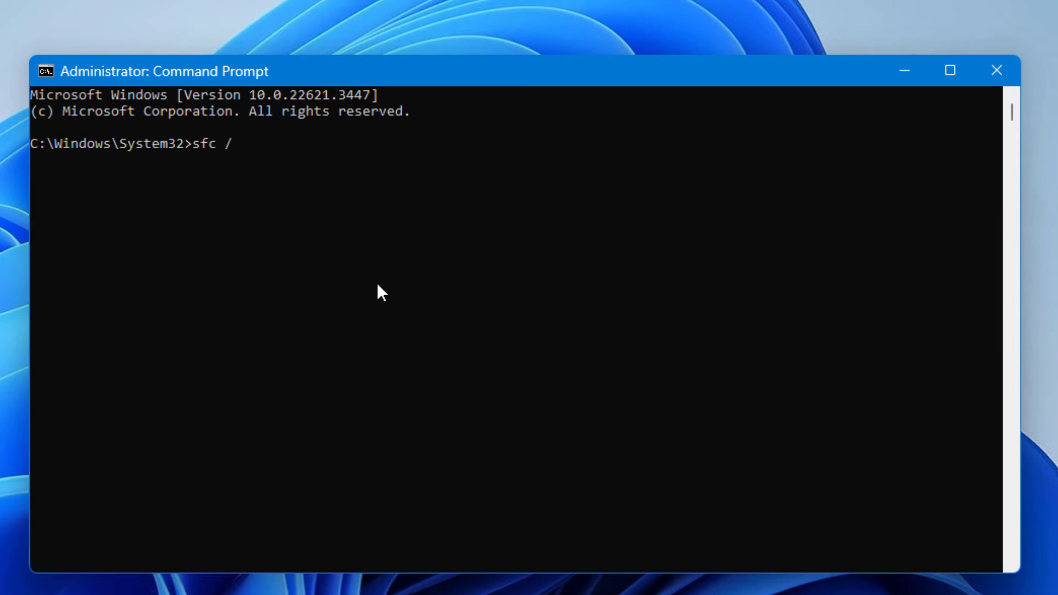
type("scann")
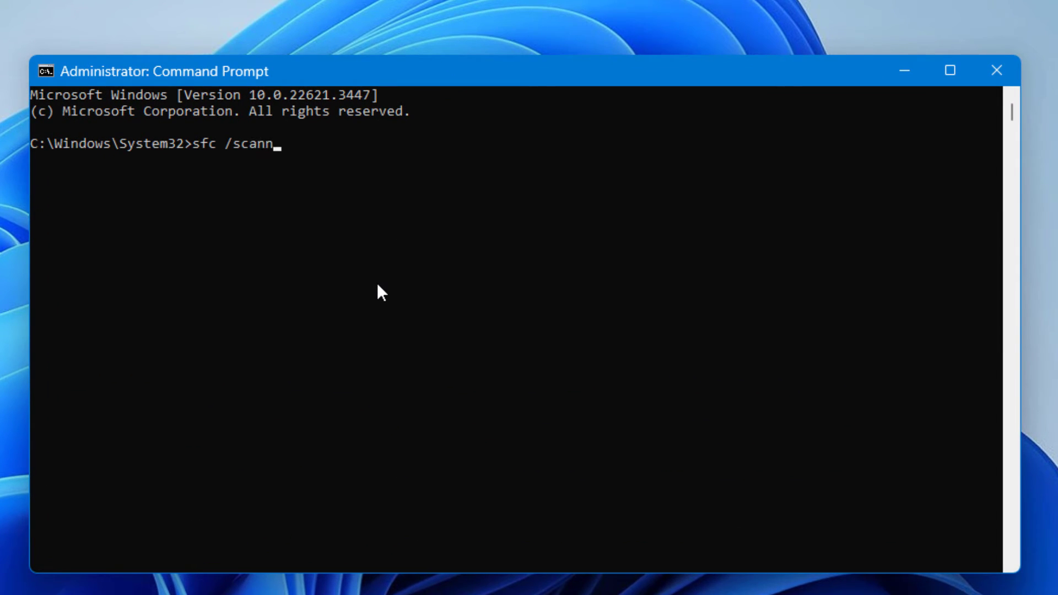
type("ow")
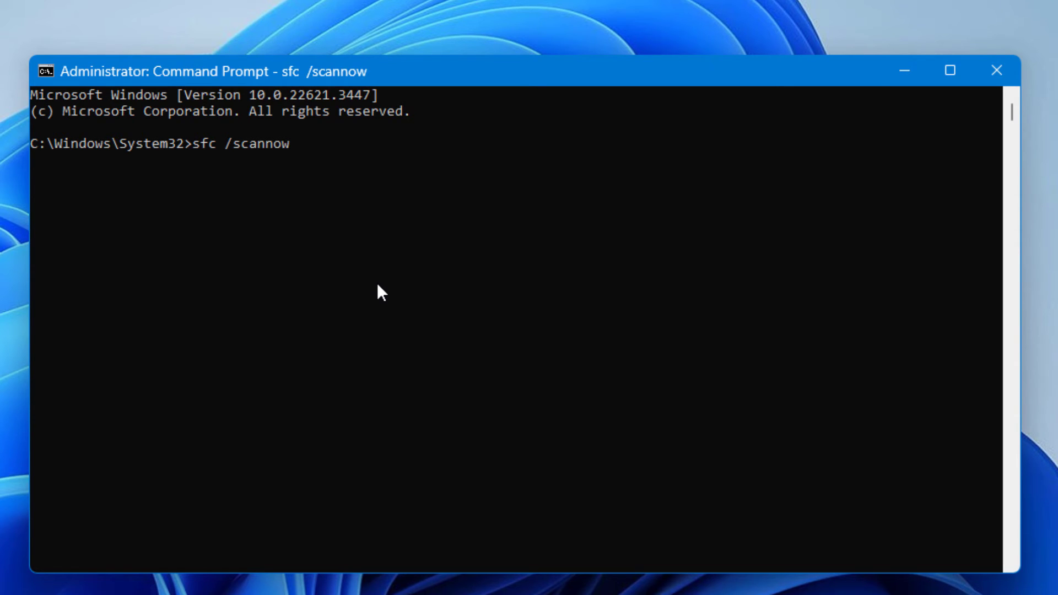
key("enter")
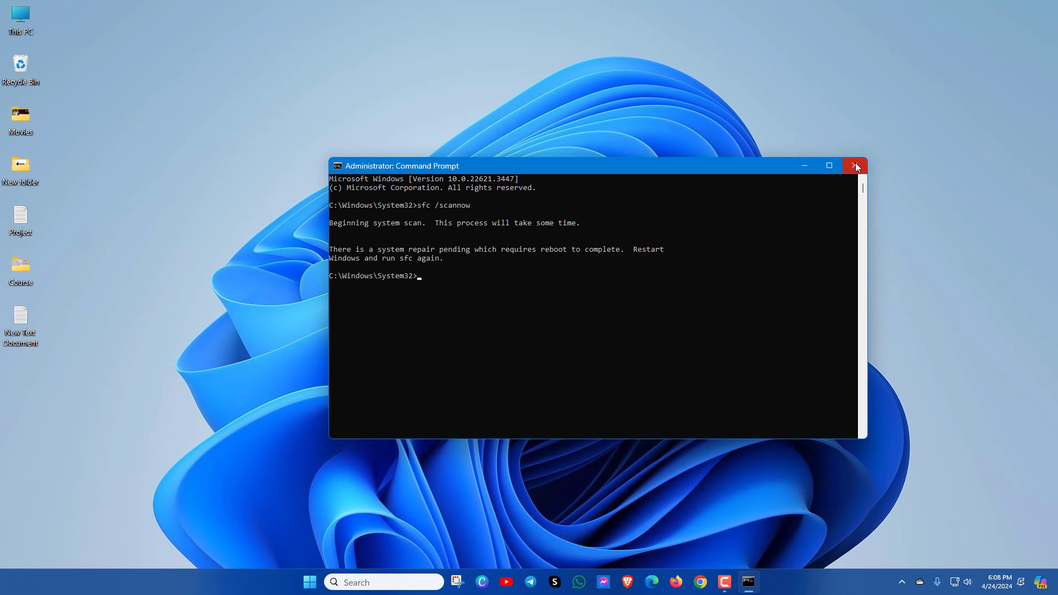
left_click(855, 166)
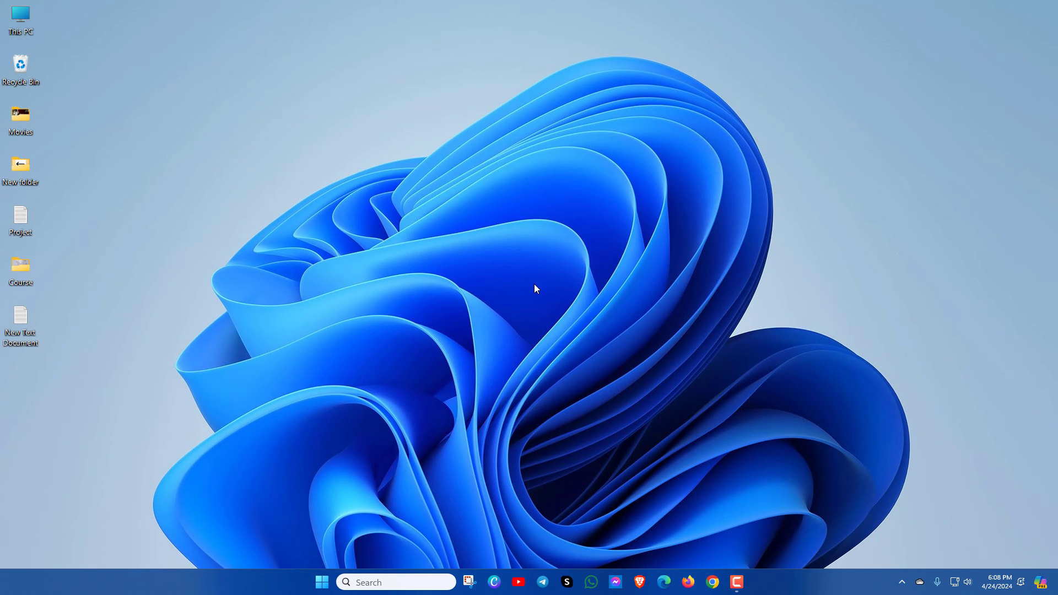
mouse_move(569, 308)
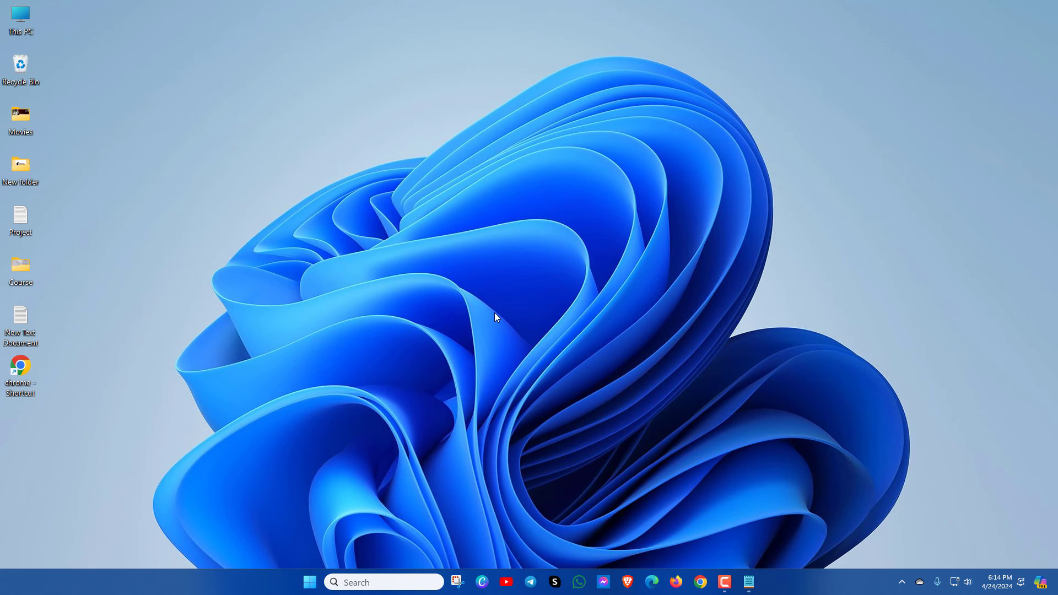
mouse_move(511, 339)
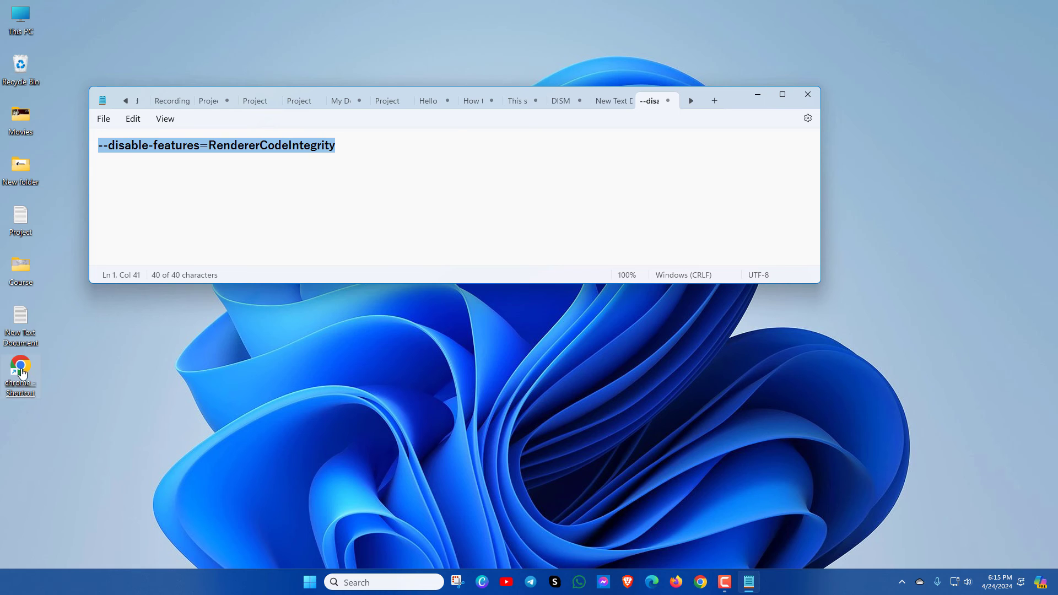
mouse_move(22, 372)
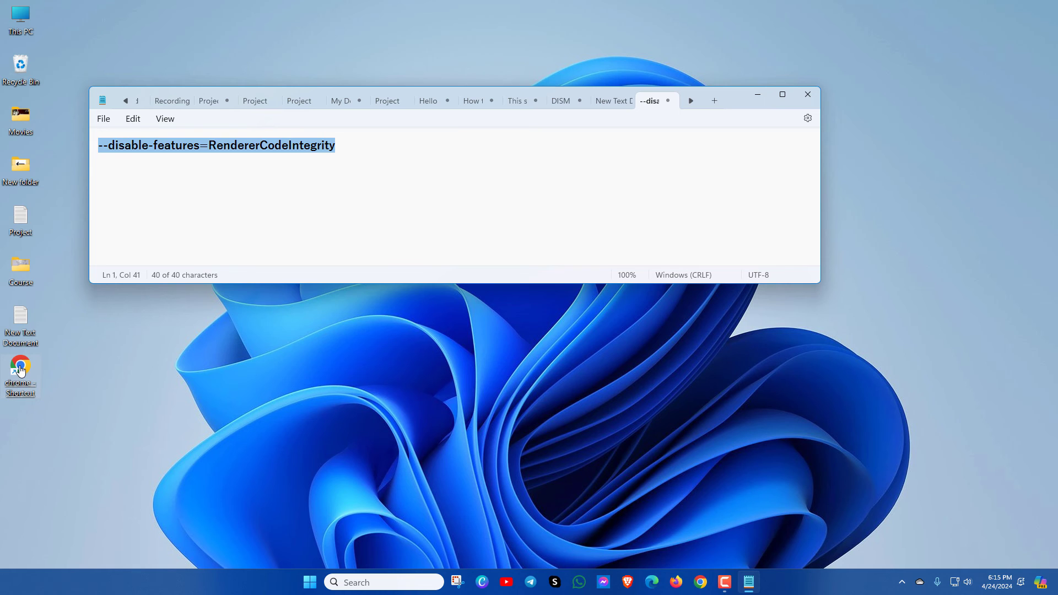
Step: Add --disable-features=RendererCodeIntegrity to the end of the Chrome shortcut's Target field
right_click(20, 366)
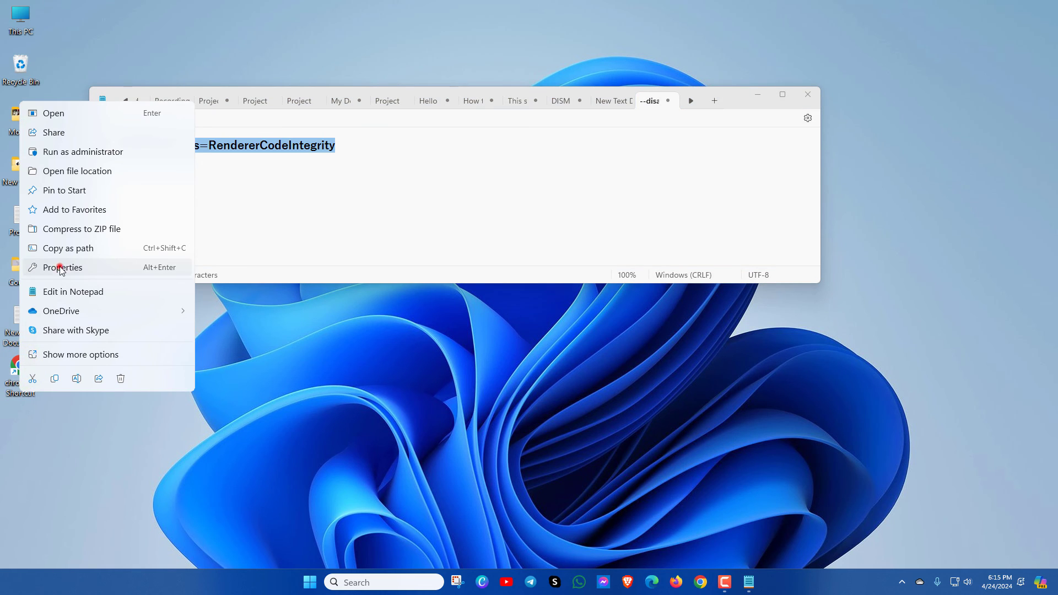
left_click(62, 267)
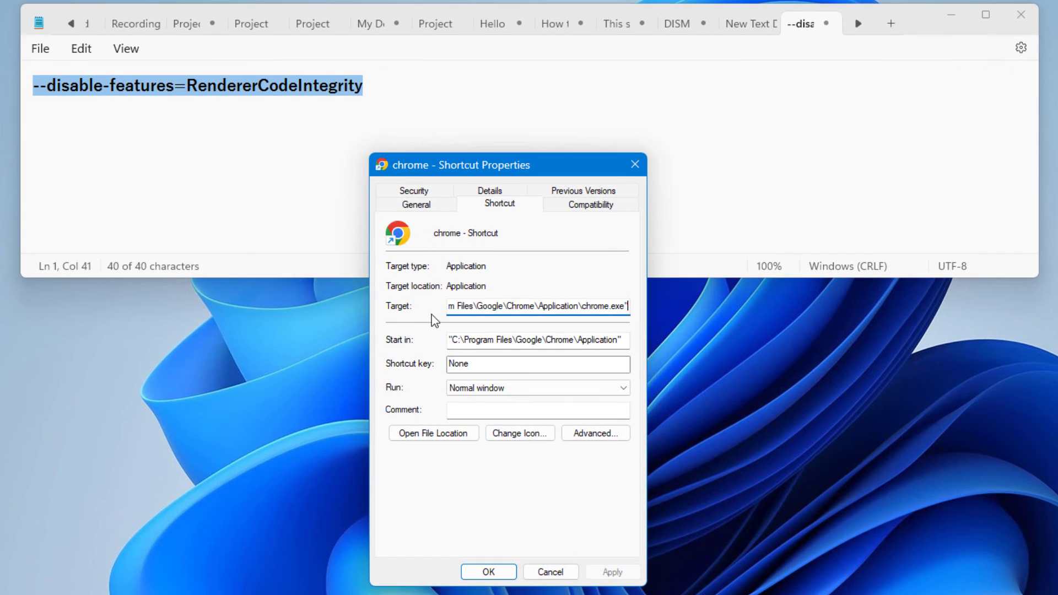
mouse_move(425, 317)
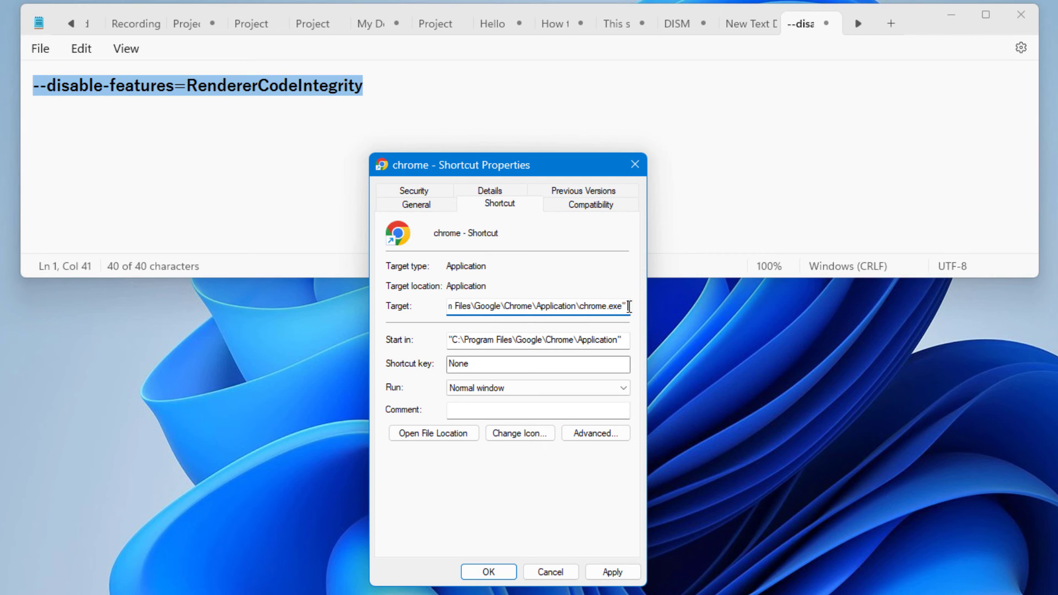
type("--disable-features=RendererCodeIntegrity")
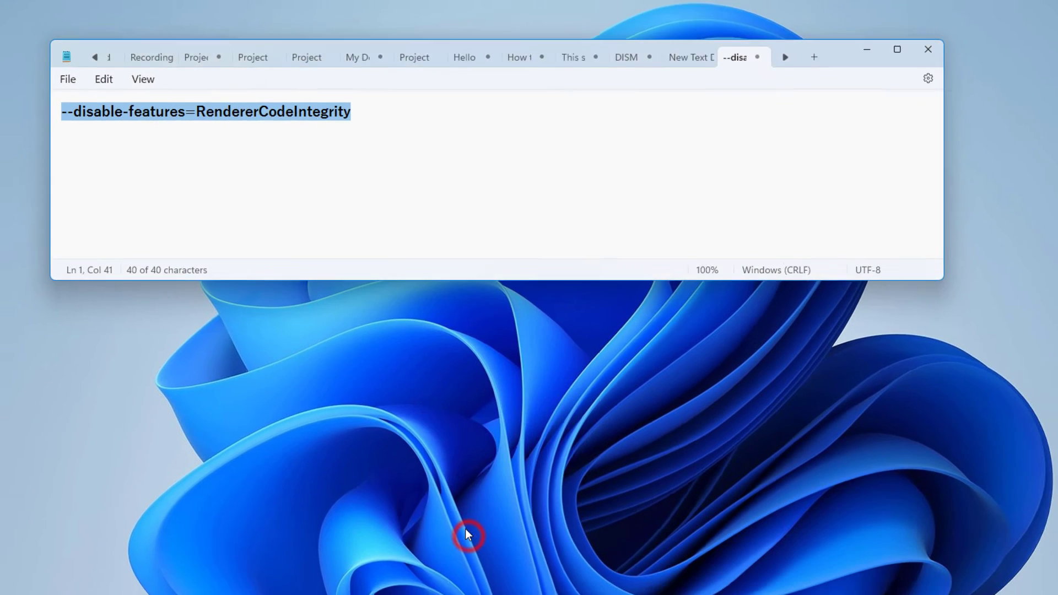
Step: Launch Chrome from the modified shortcut, confirm the New Tab loads, then close it
left_click(926, 48)
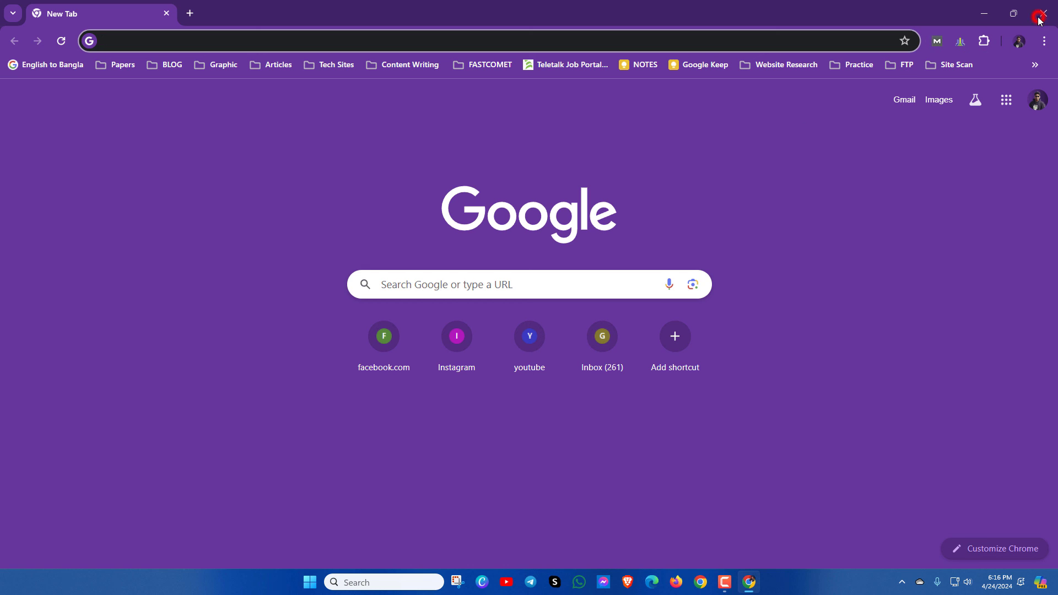
left_click(1046, 12)
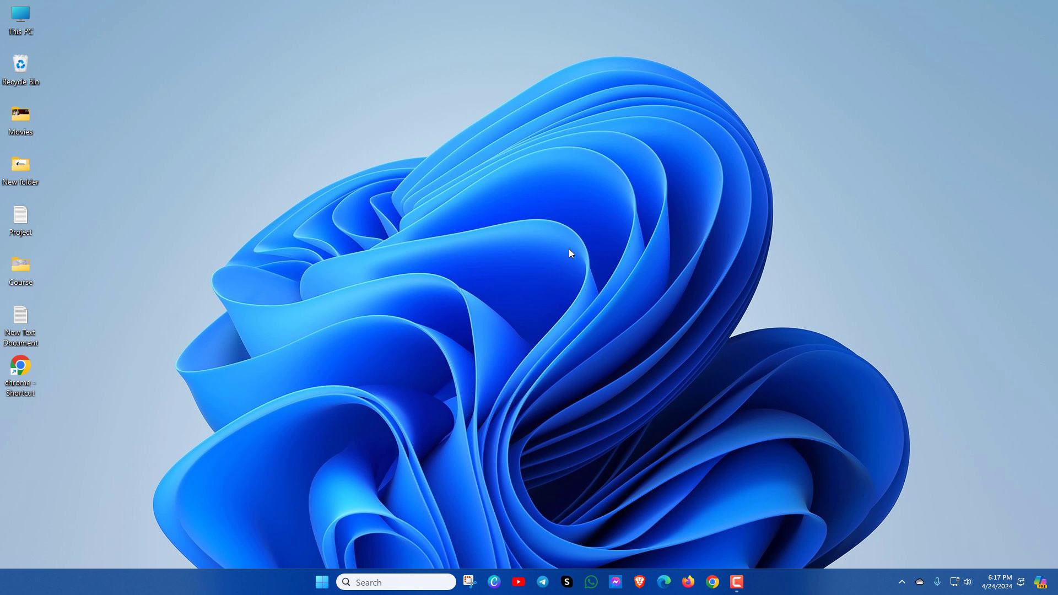